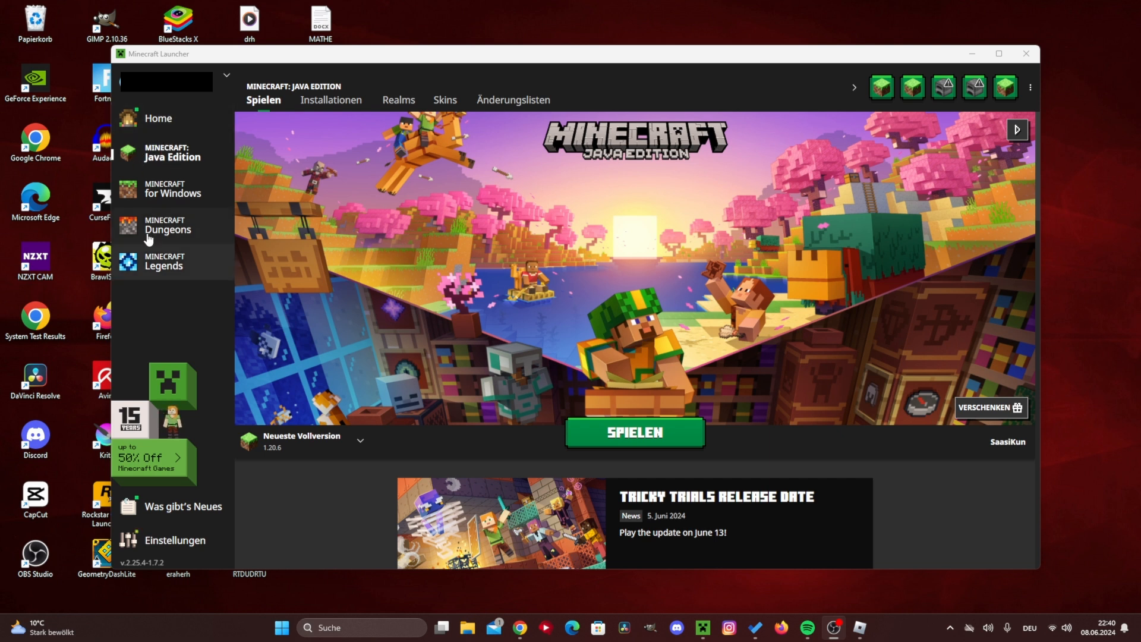
{"action": "mouse_move", "coordinate": [128, 193]}
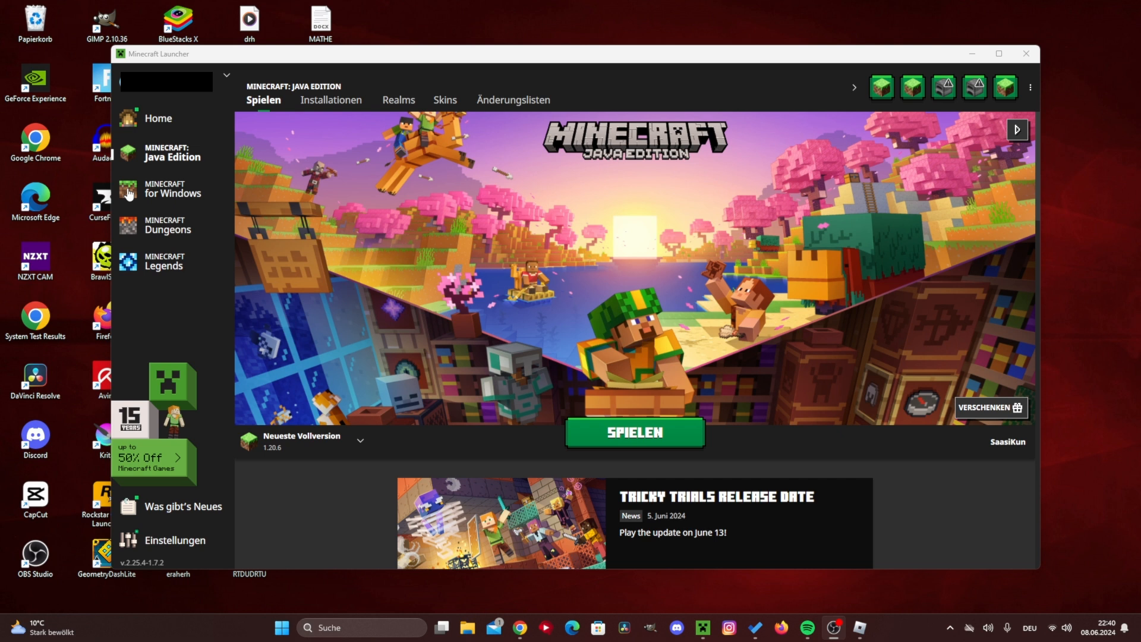
{"action": "mouse_move", "coordinate": [192, 122]}
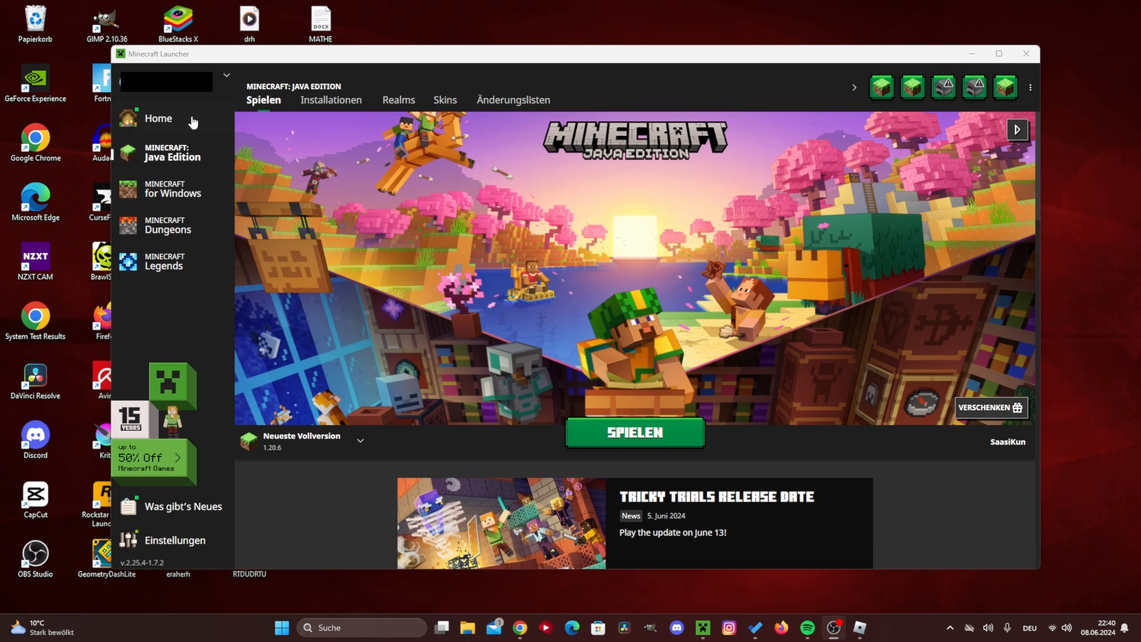
{"action": "mouse_move", "coordinate": [293, 104]}
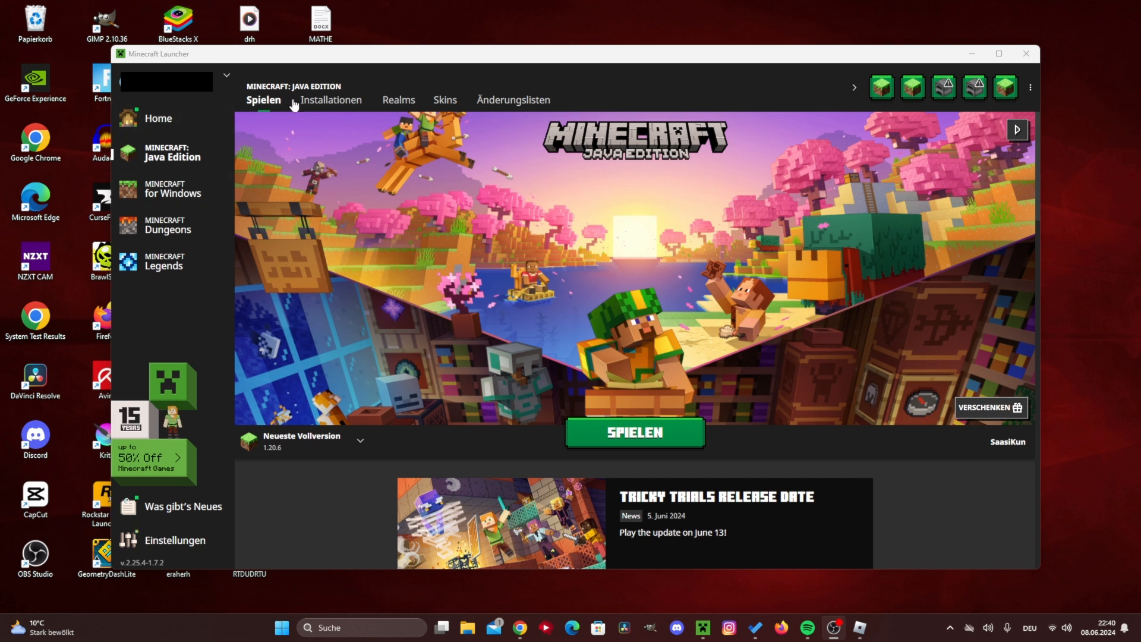
{"action": "mouse_move", "coordinate": [398, 100]}
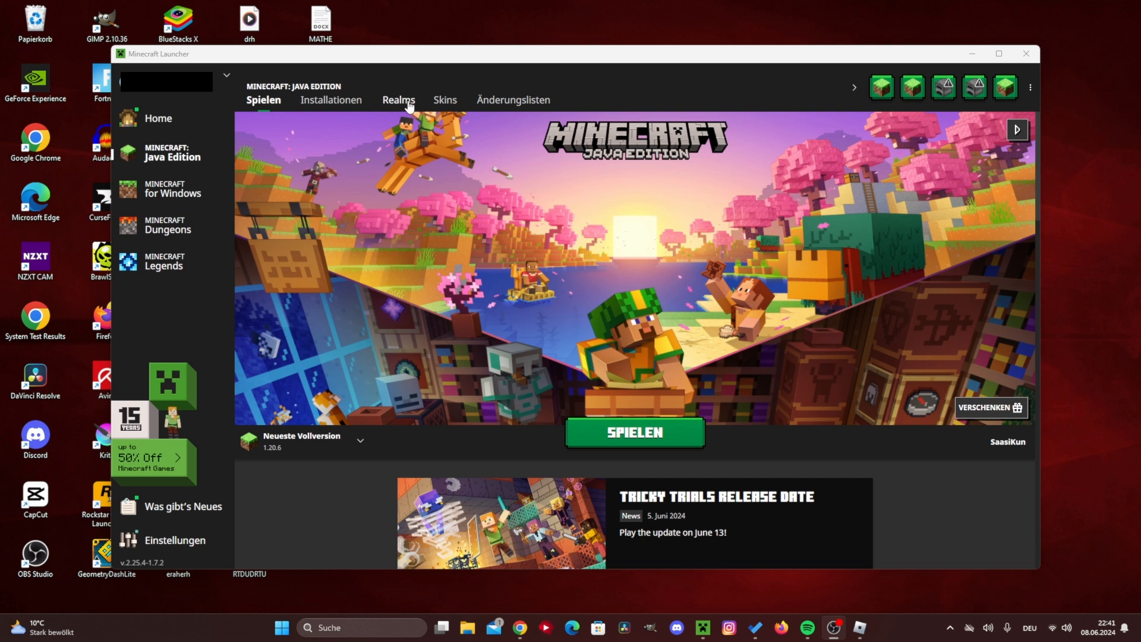
Open the Skins tab of Java Edition to show the current, saved and default skins.
{"action": "left_click", "coordinate": [444, 100]}
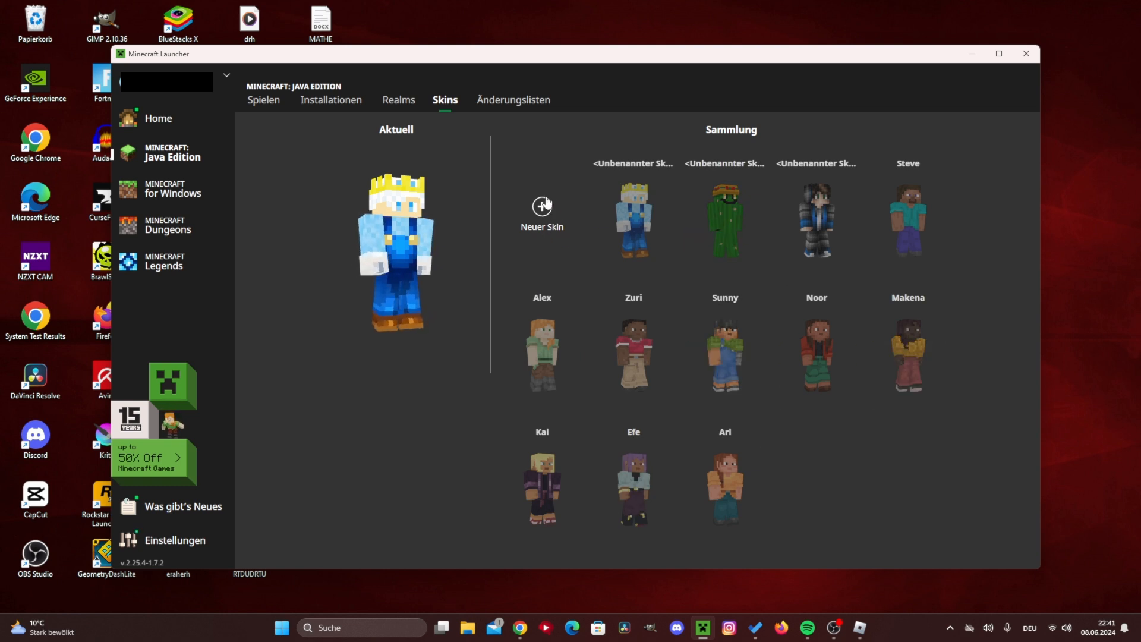
Create a new skin from a file on the computer and save it to the collection.
{"action": "left_click", "coordinate": [541, 211]}
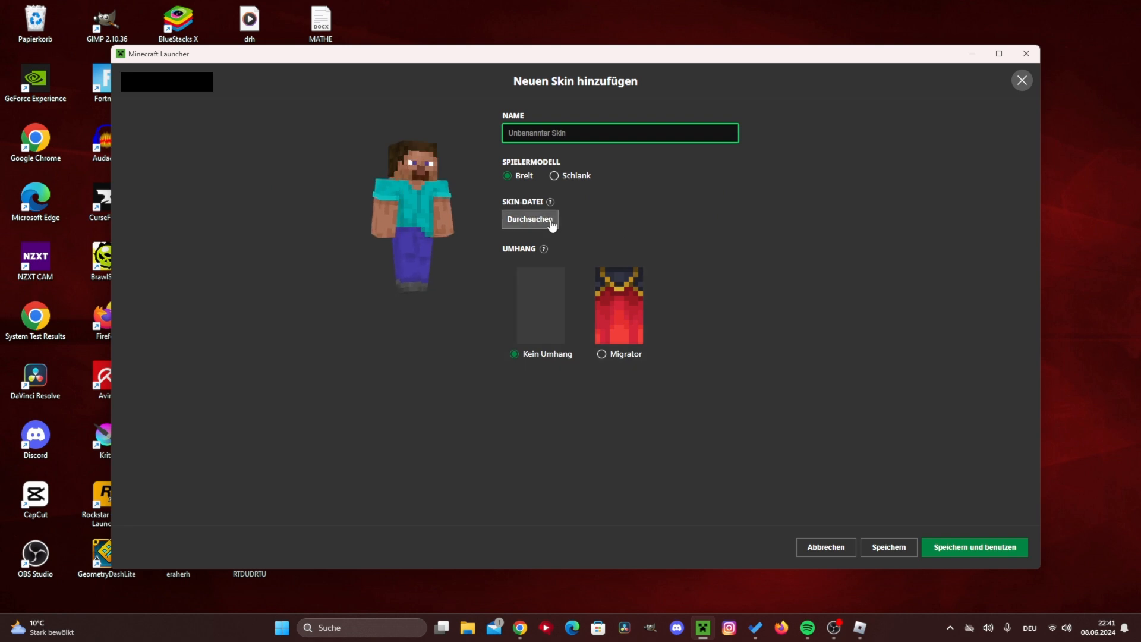
{"action": "left_click", "coordinate": [529, 219]}
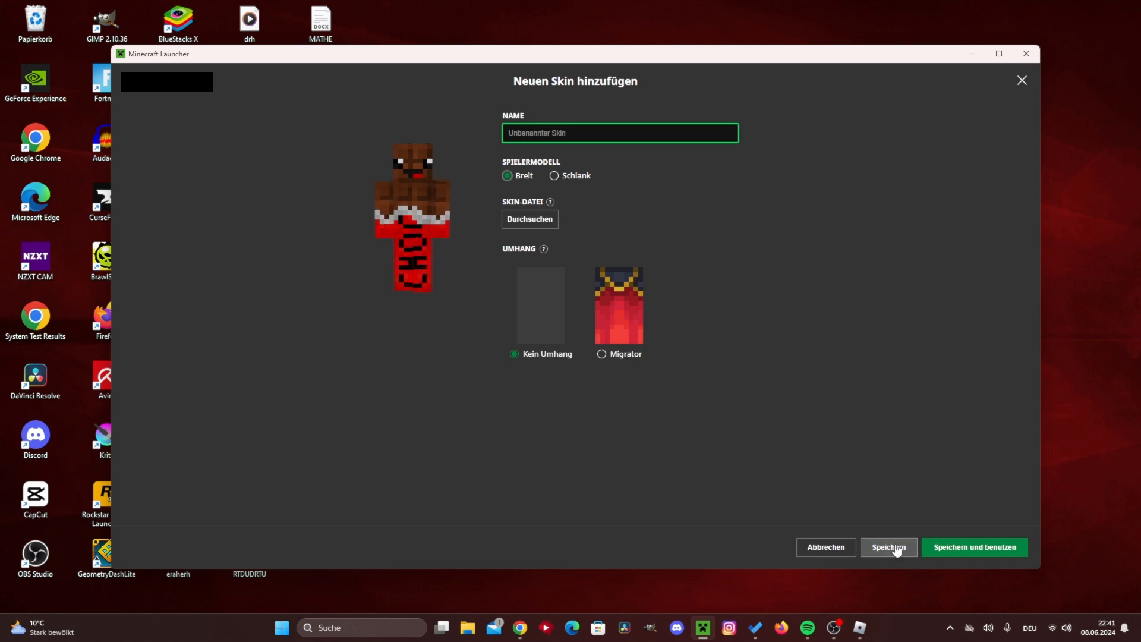
{"action": "left_click", "coordinate": [888, 547]}
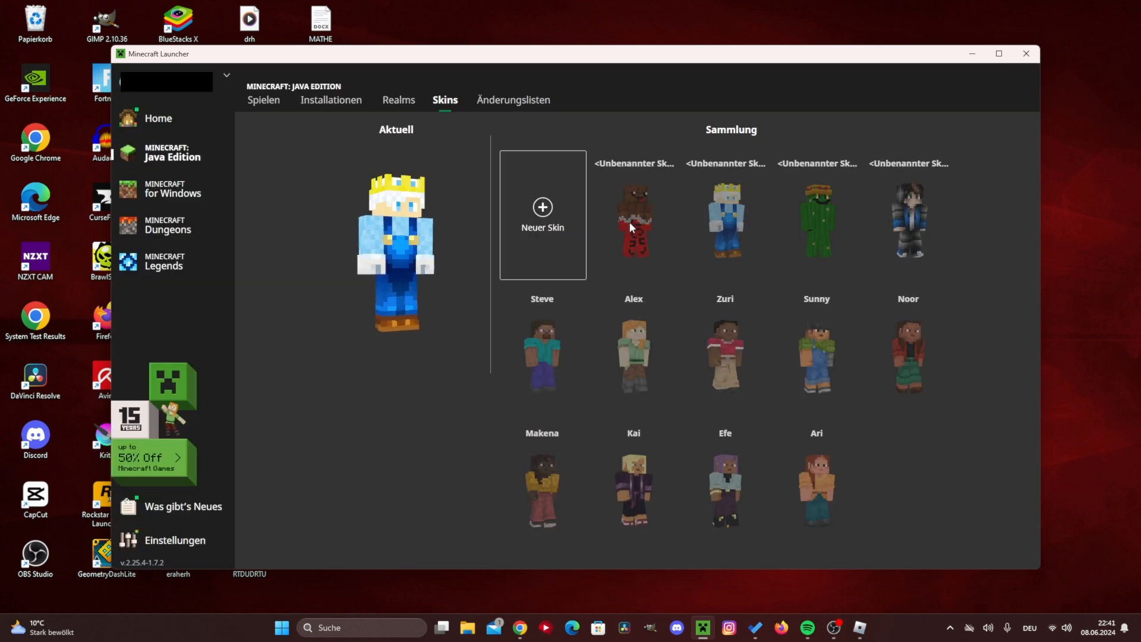